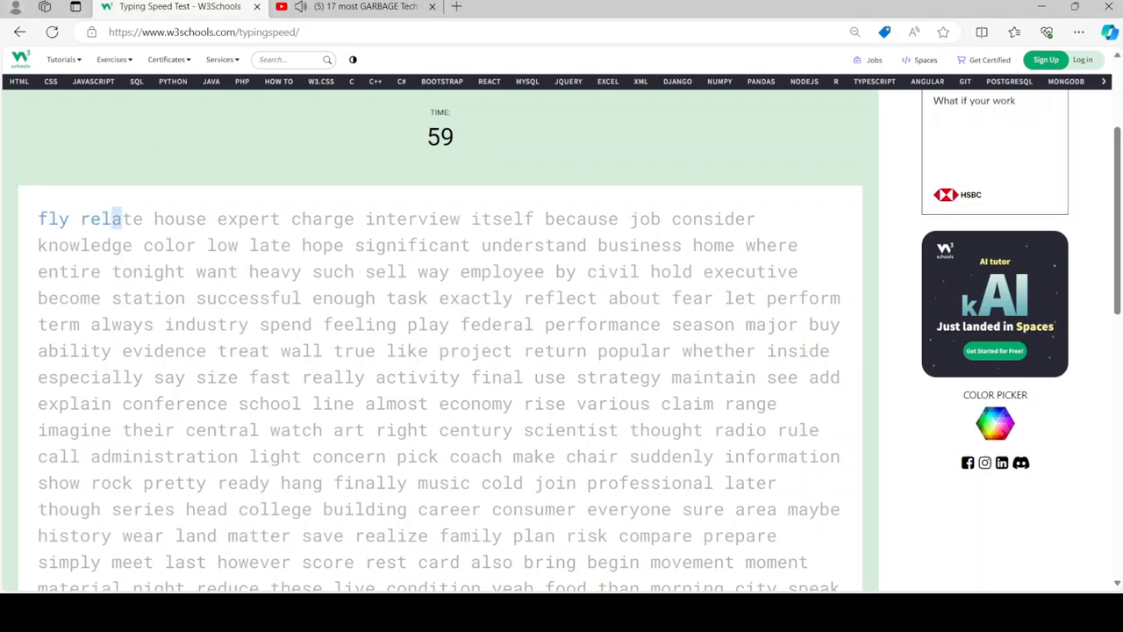
text(relate house expert charge)
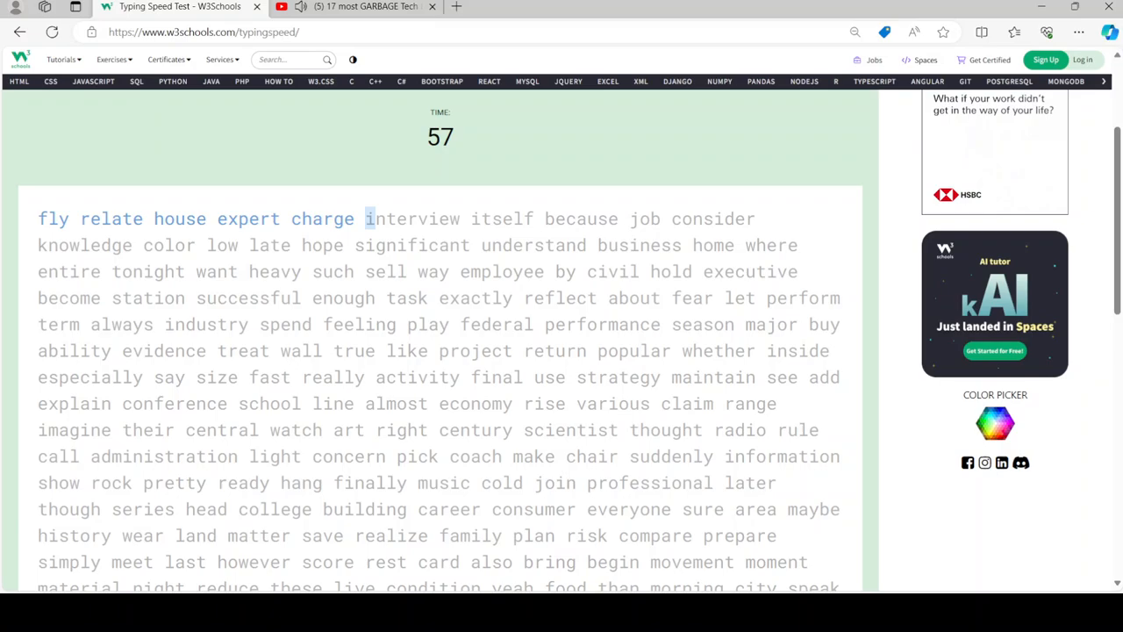
text(interview itself)
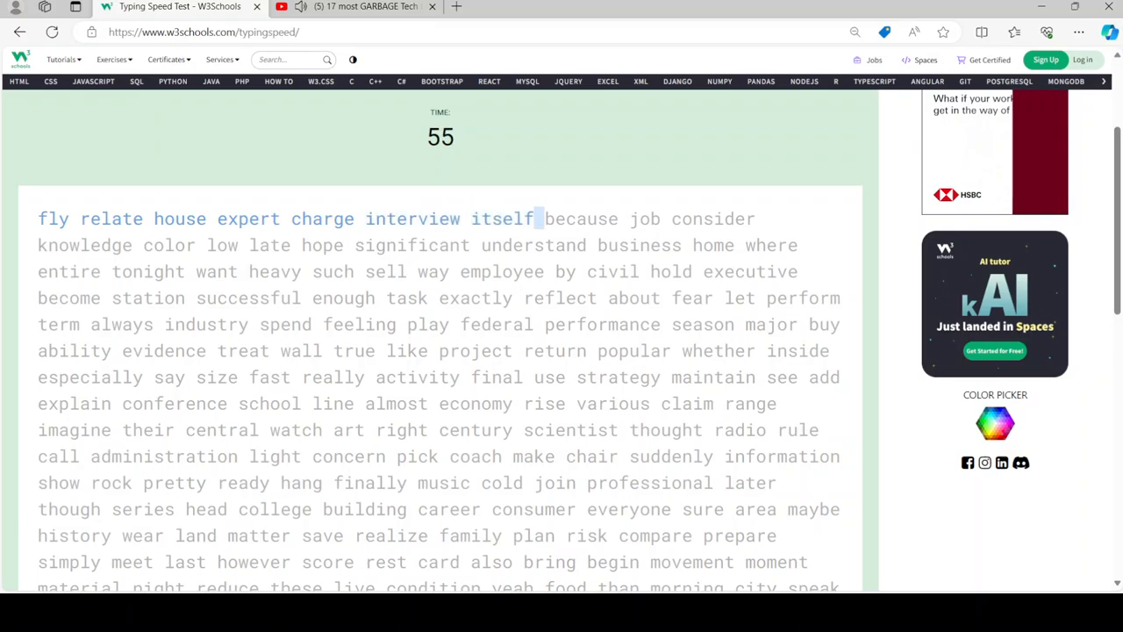
text(because job consider)
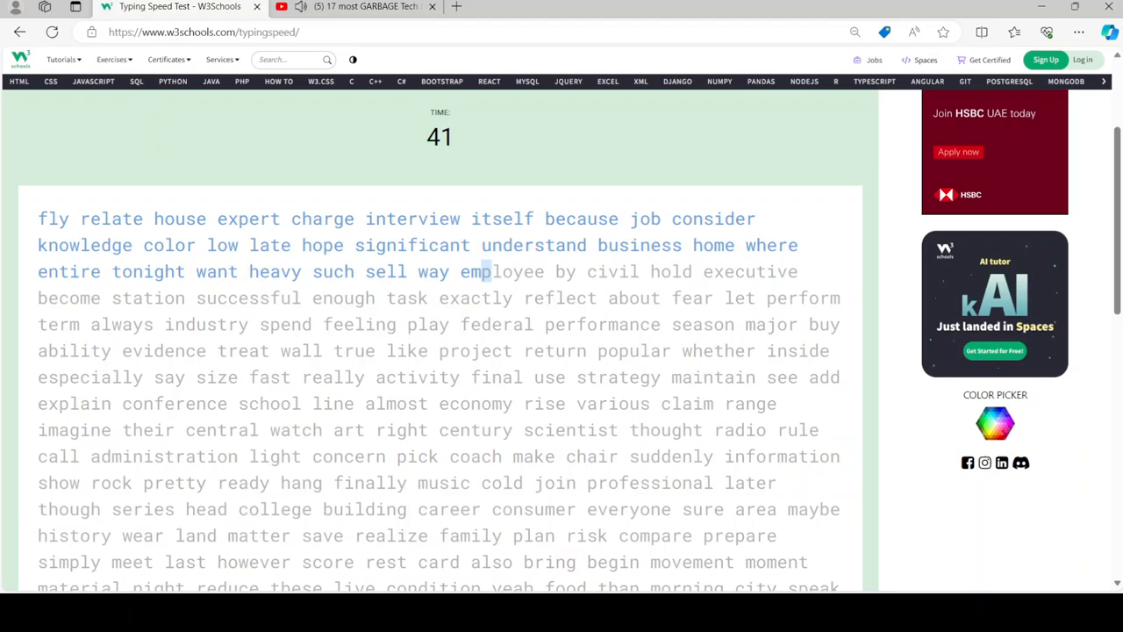
text(employee by civil hold ex)
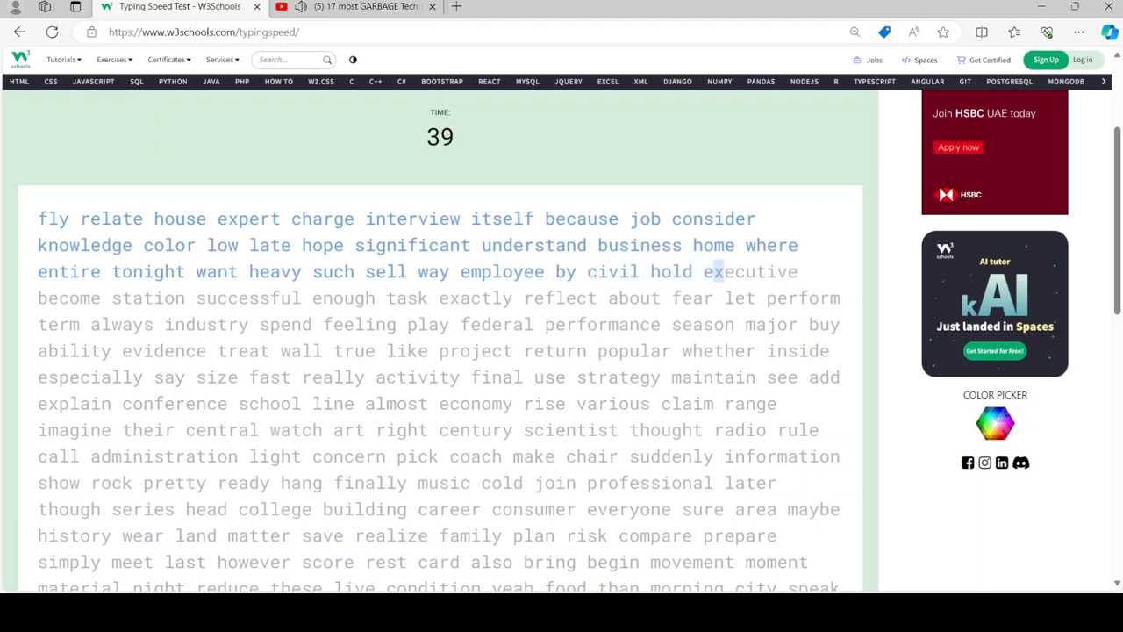
text(become)
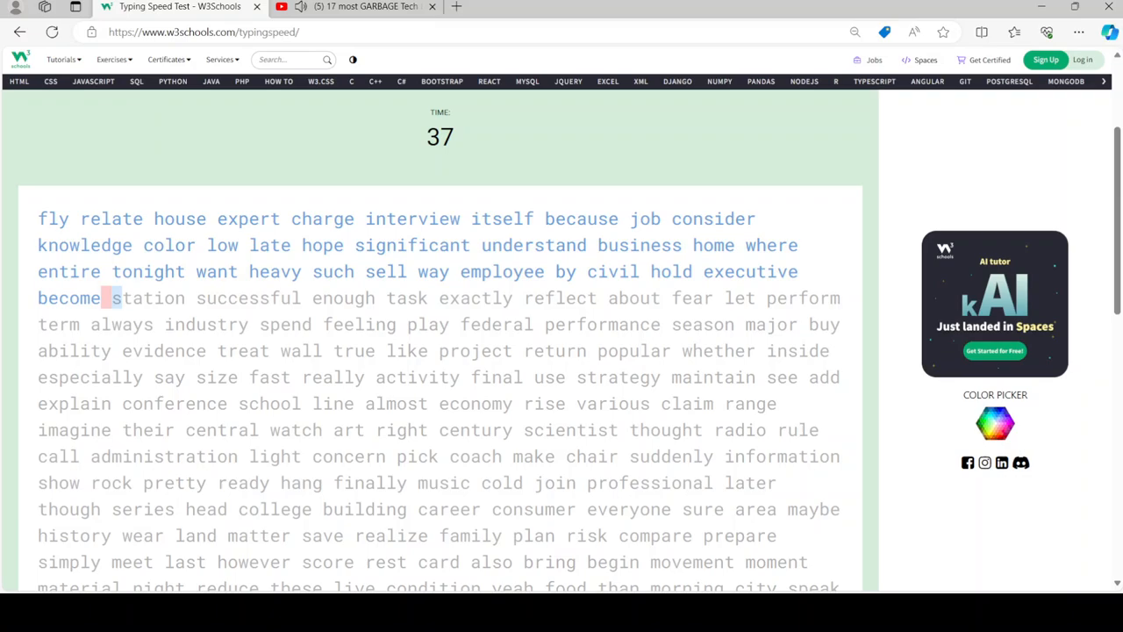
text(station successful enough task exactly reflect about fear let perform)
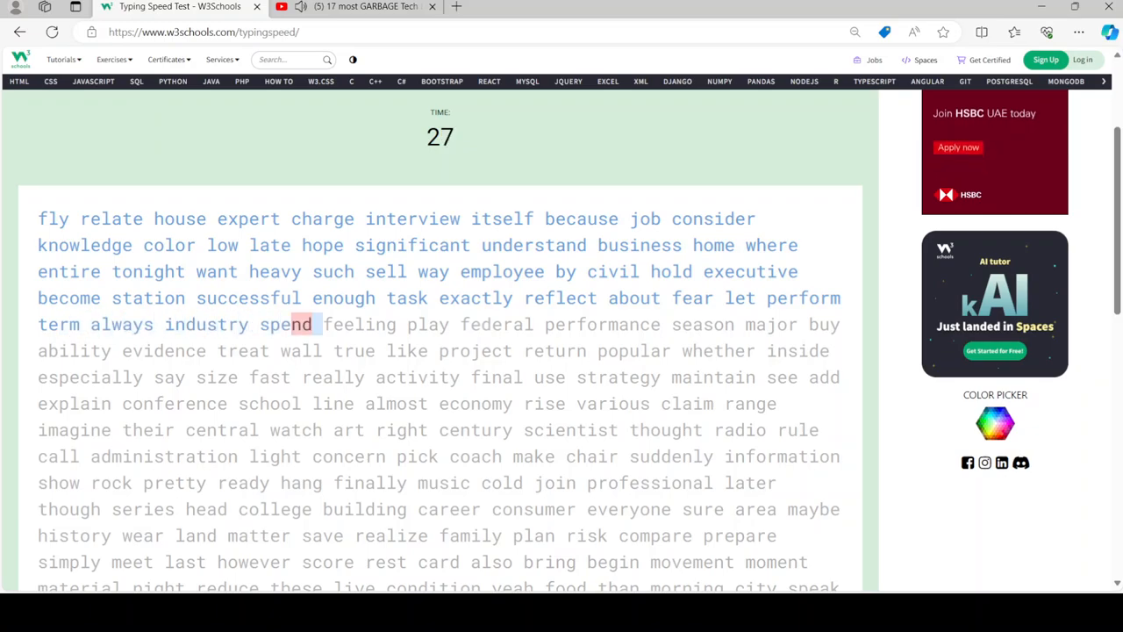
text(feeling)
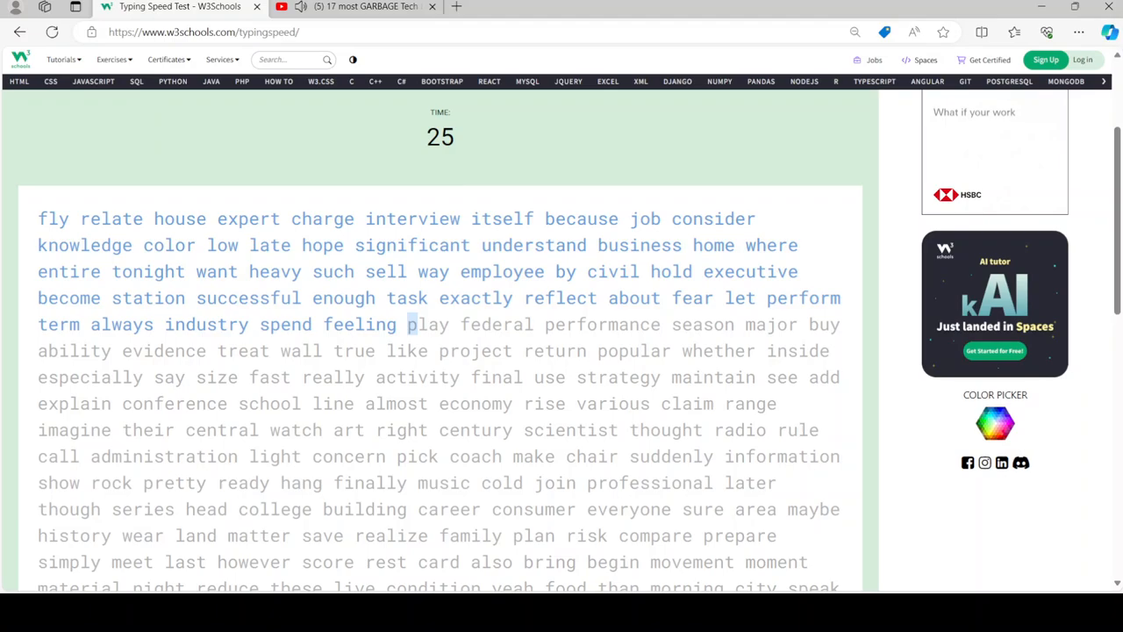